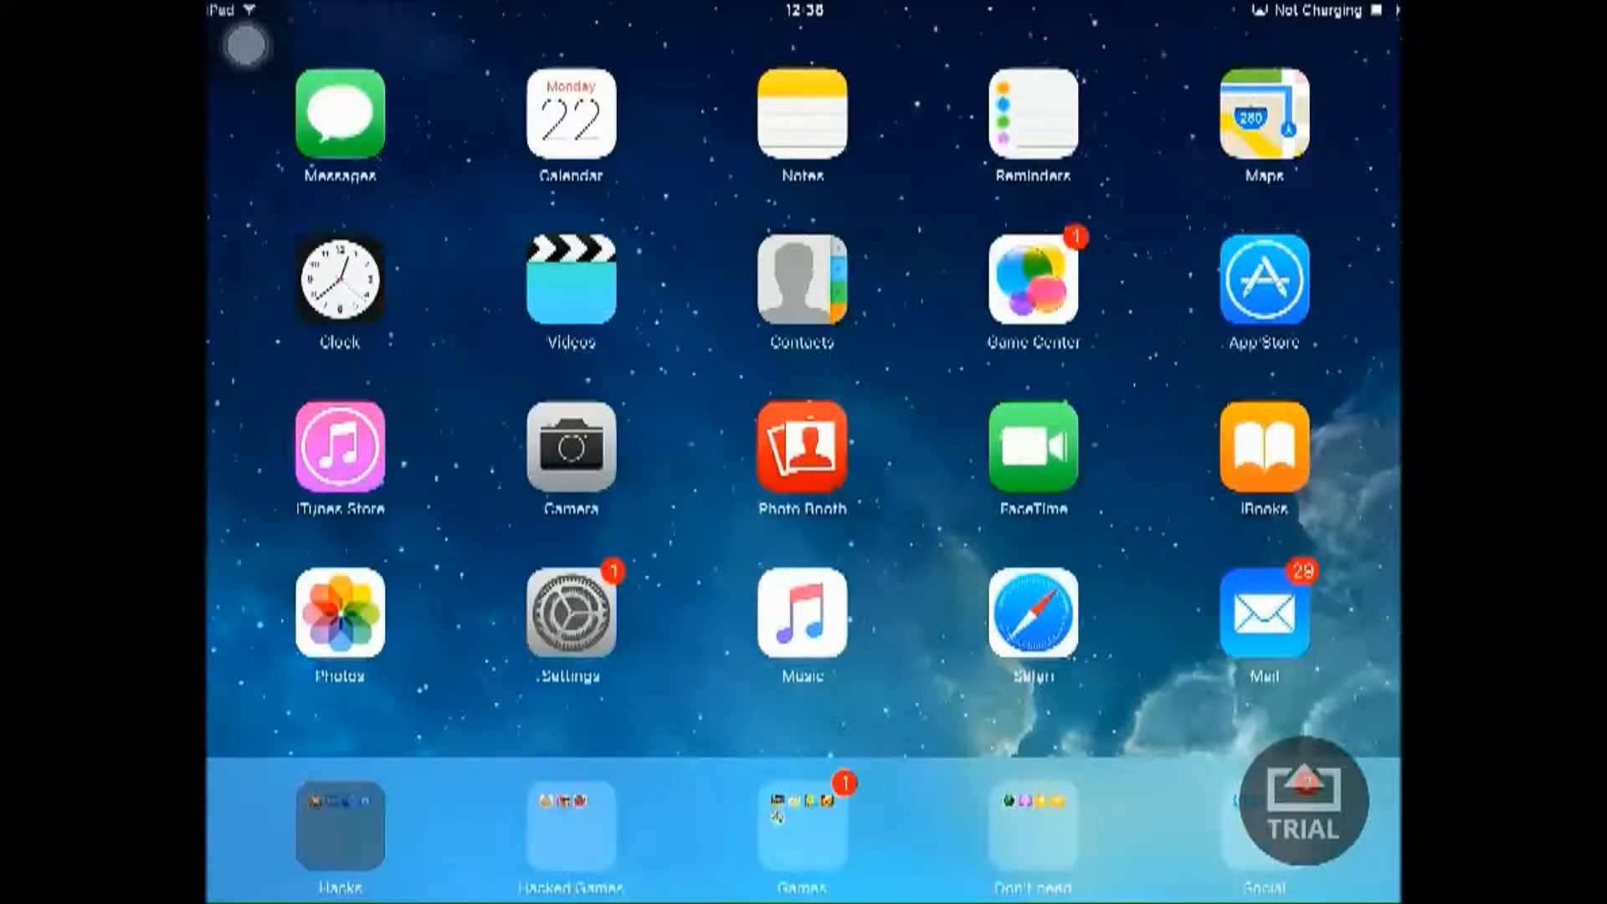
# - Launch Cydia from the home screen and reach the LocalIAPStore 1.4.1 package page
pyautogui.click(340, 825)
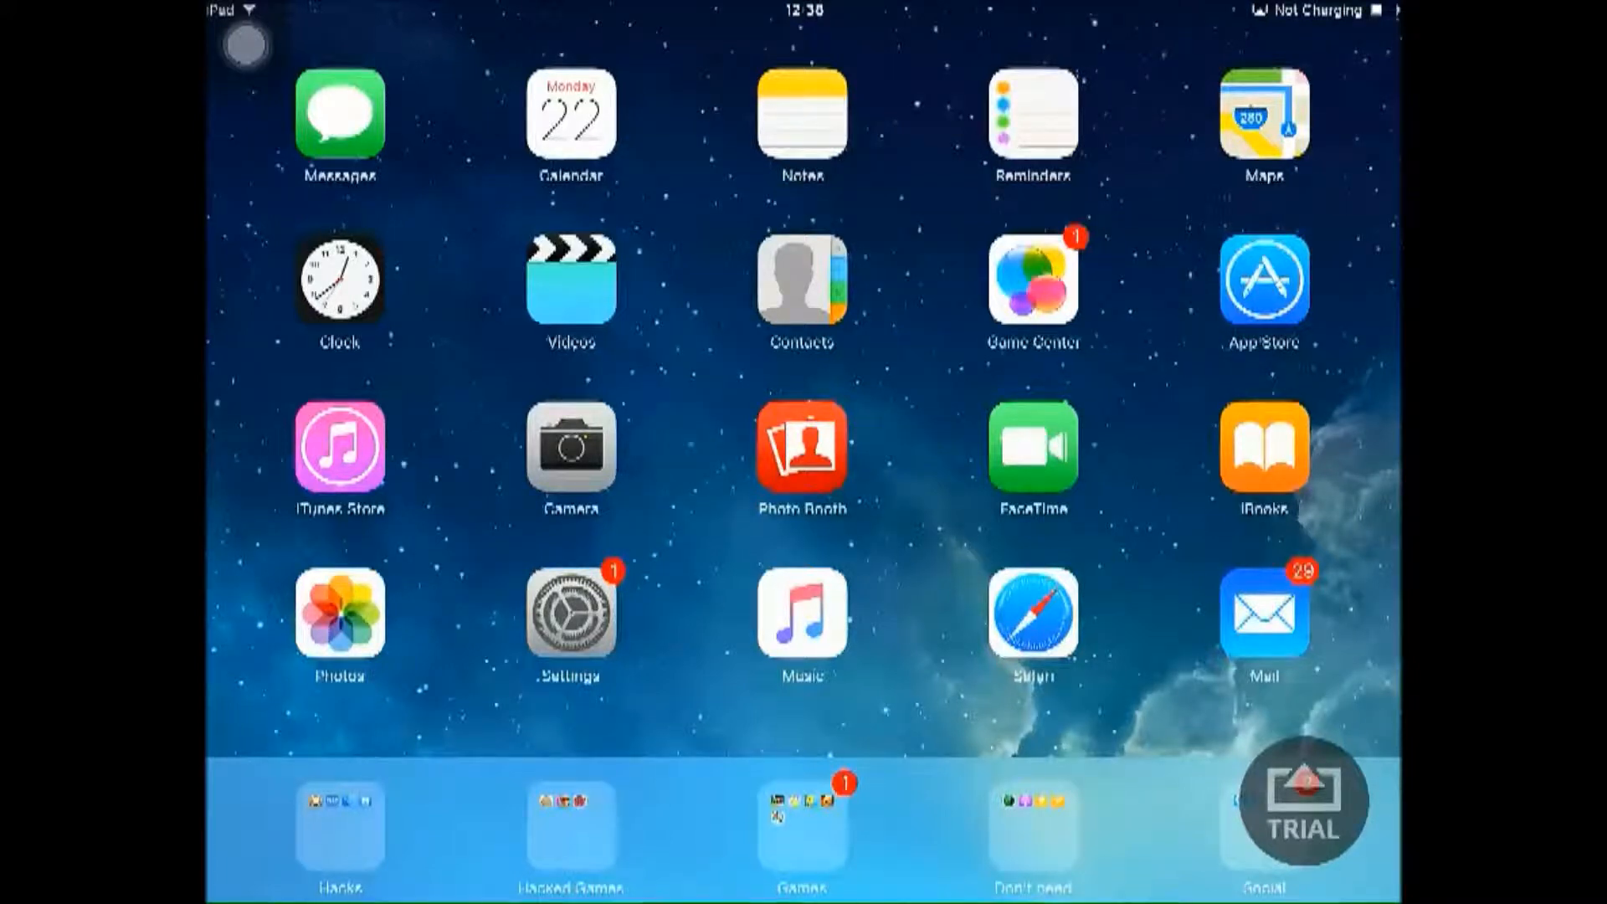
pyautogui.click(339, 823)
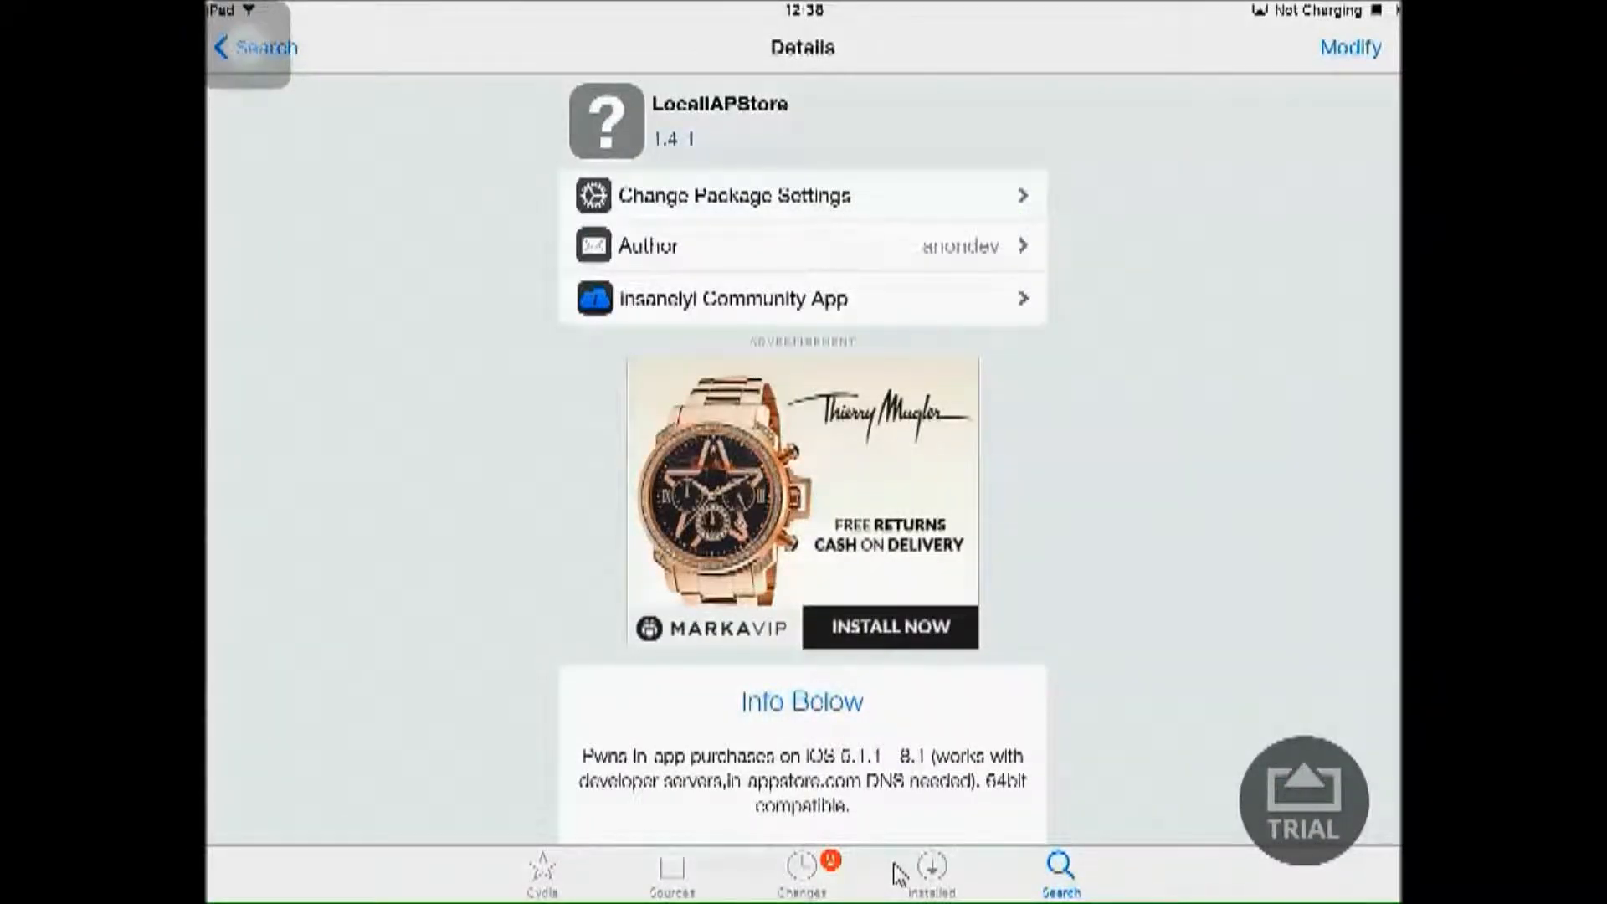
pyautogui.click(671, 866)
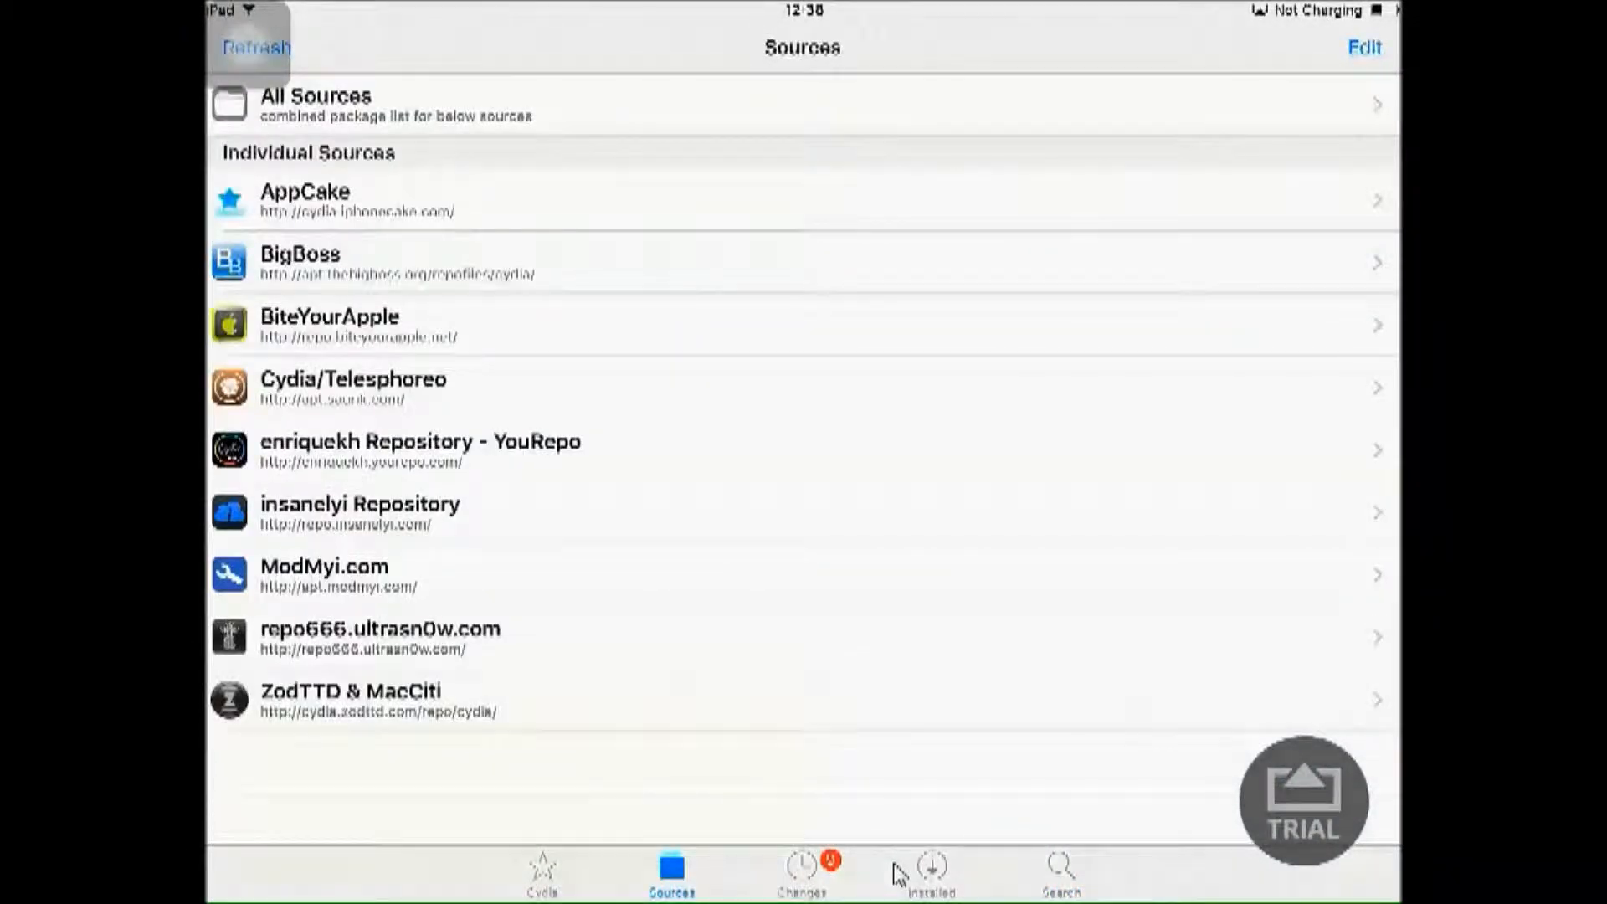
pyautogui.click(1363, 47)
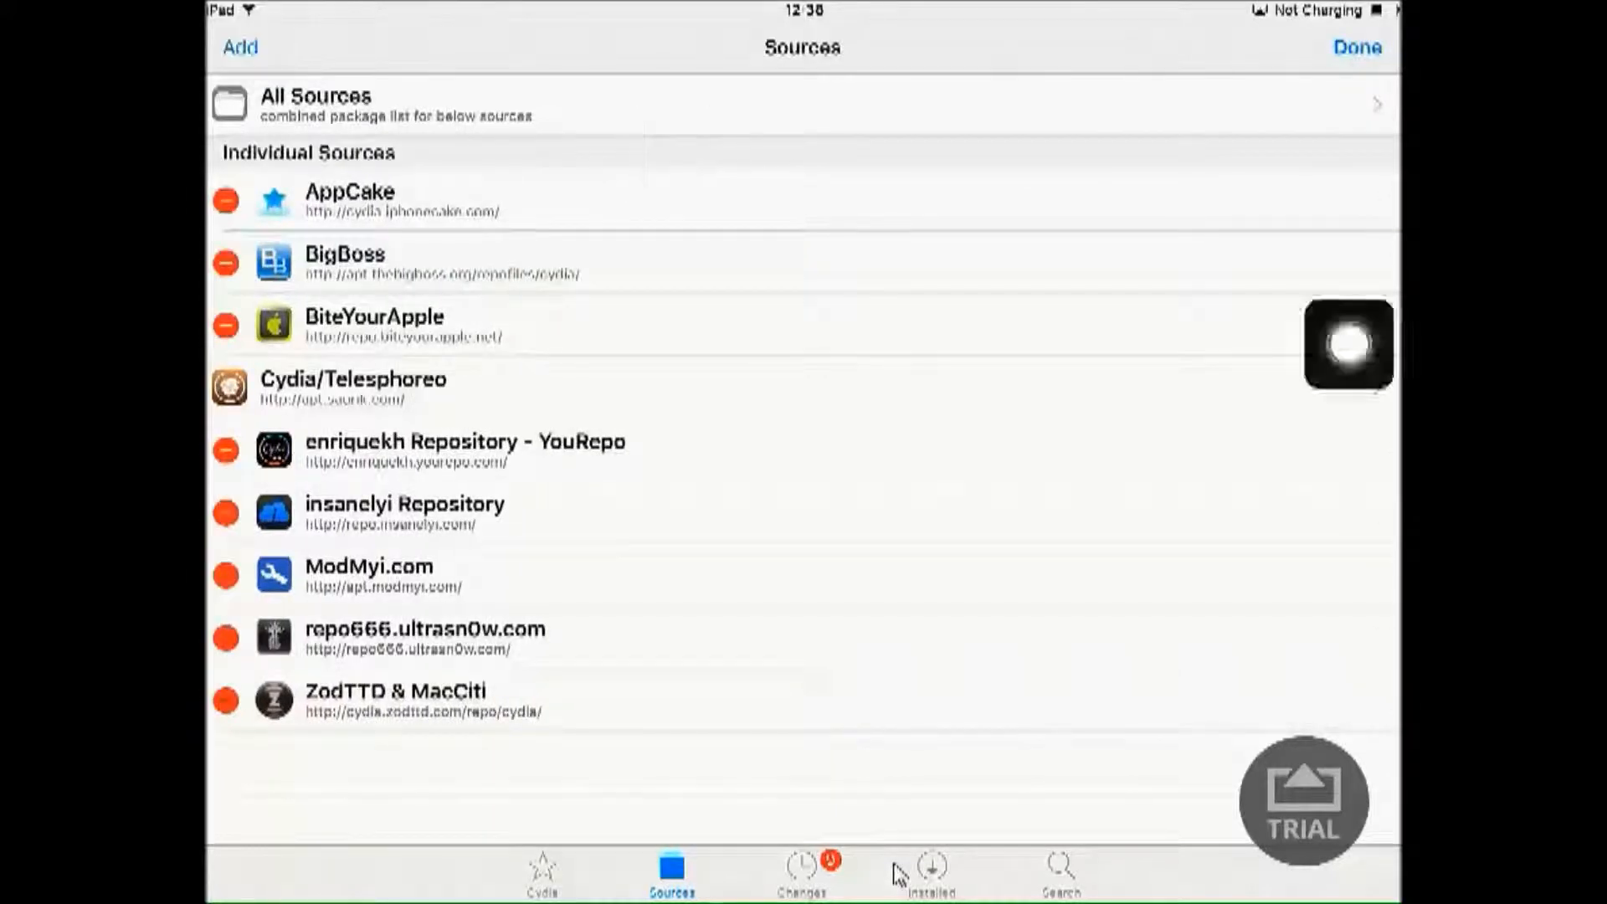
pyautogui.click(240, 47)
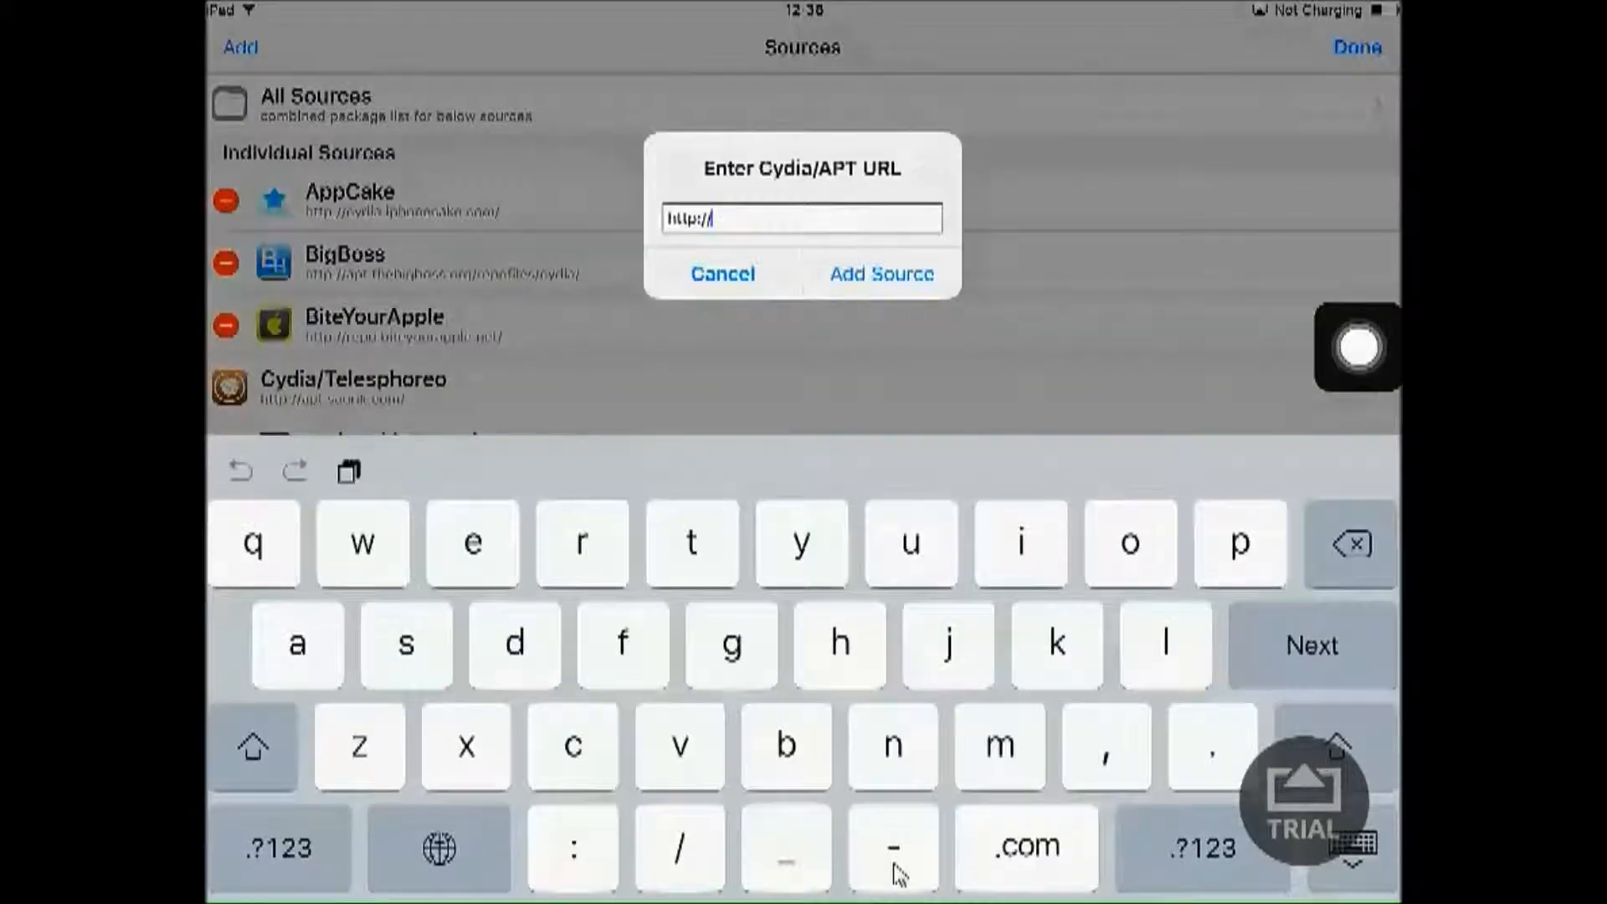
pyautogui.click(581, 544)
pyautogui.write('repo.')
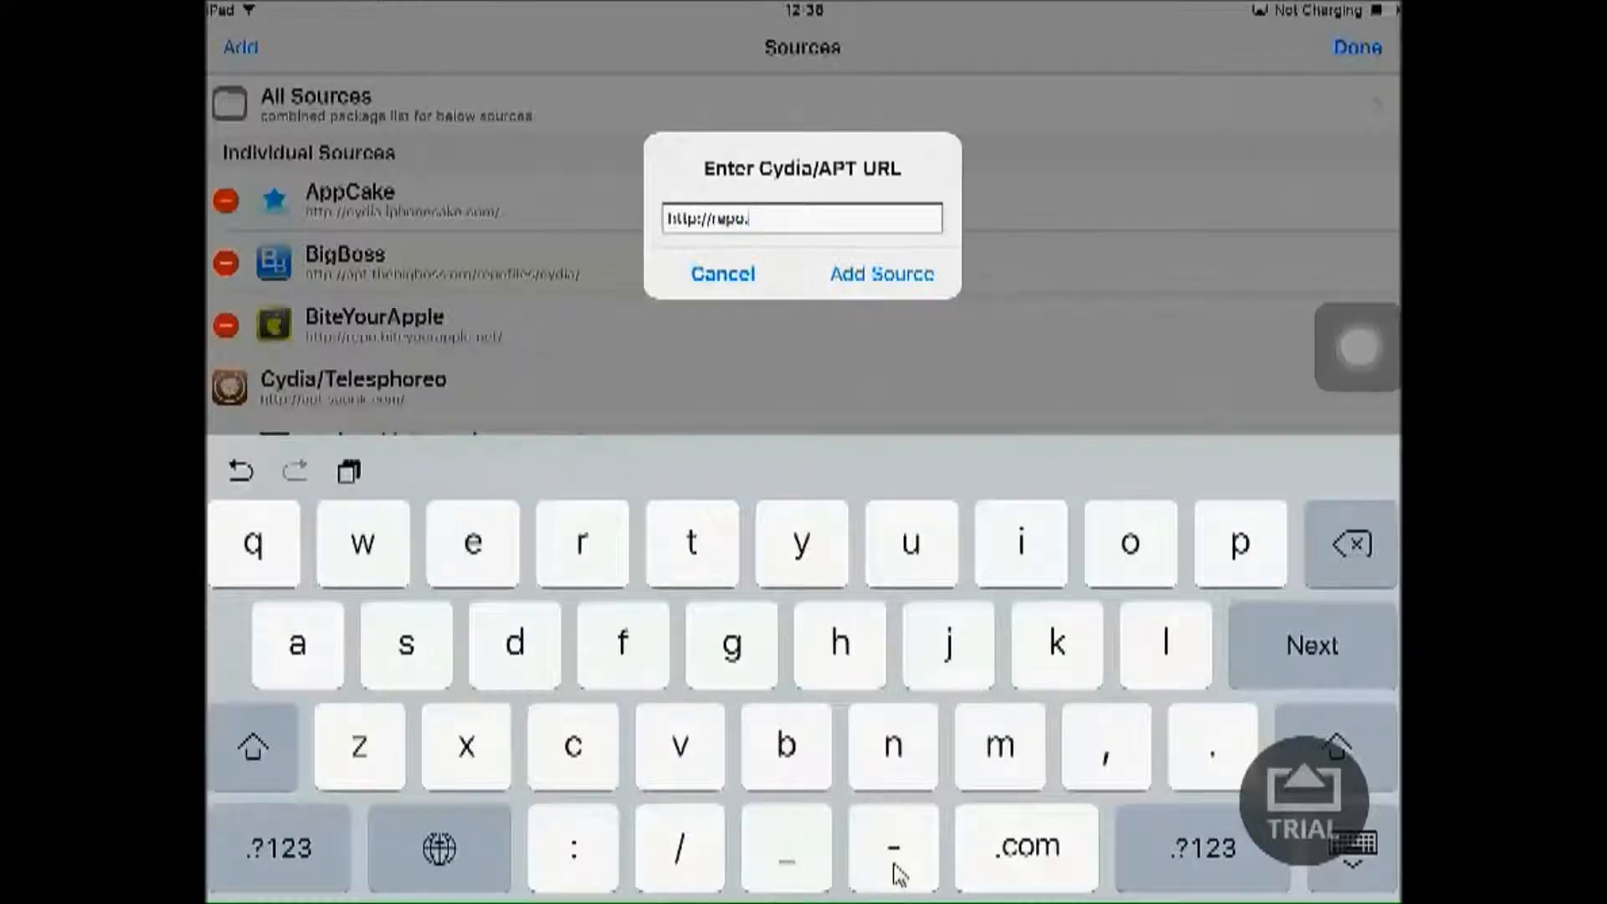
pyautogui.click(471, 543)
pyautogui.write('biteyourapple')
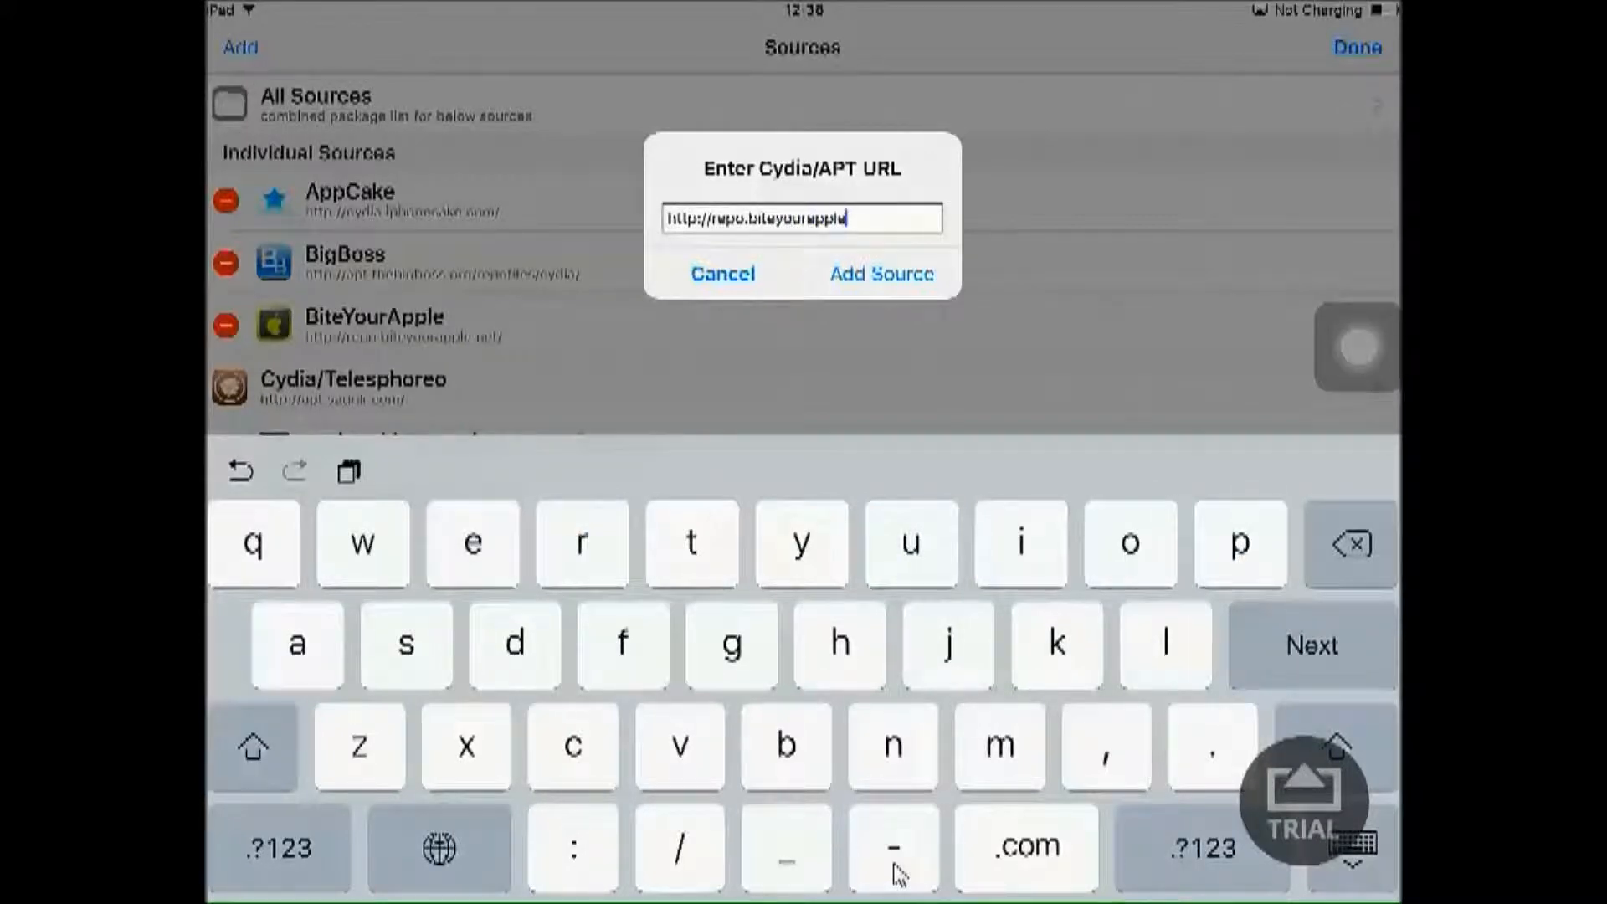
pyautogui.write('n')
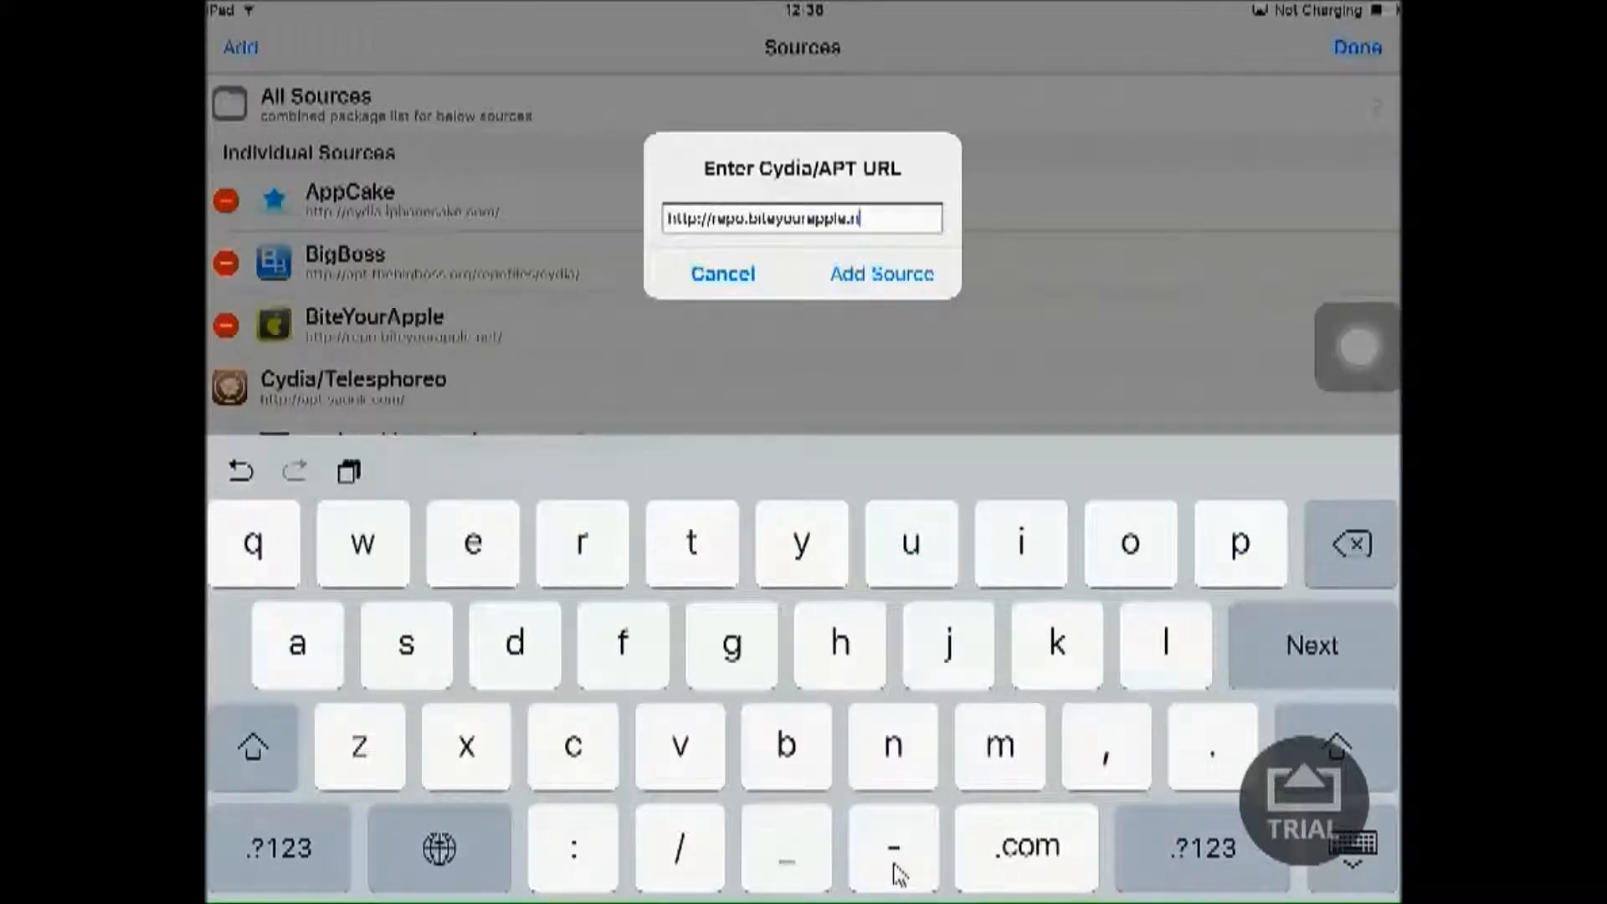
pyautogui.click(678, 847)
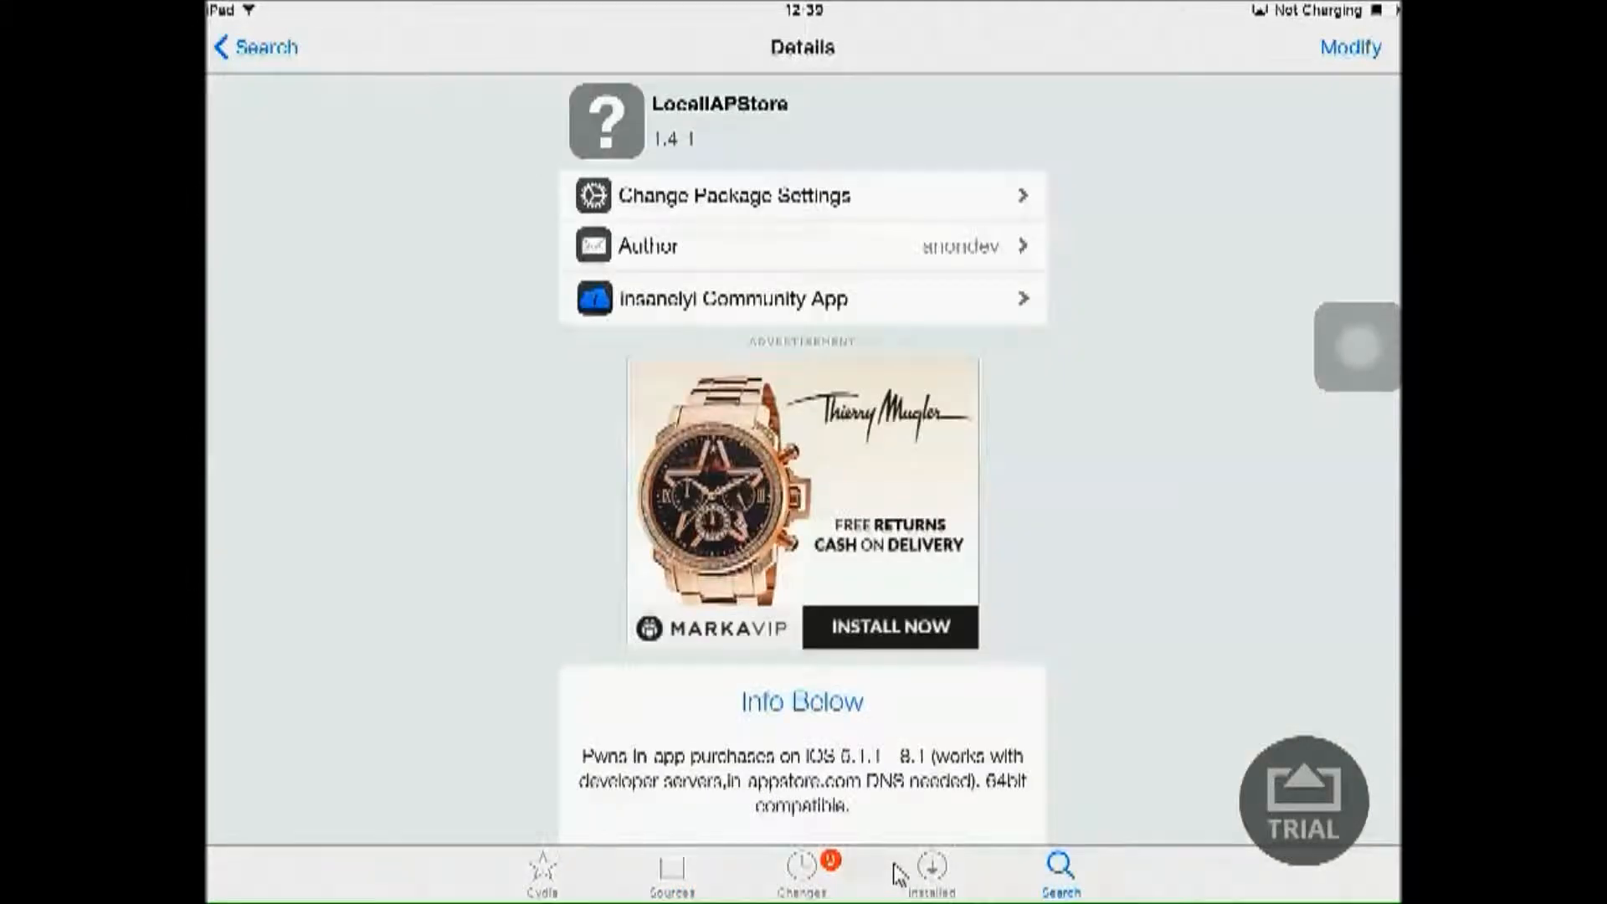
pyautogui.click(256, 47)
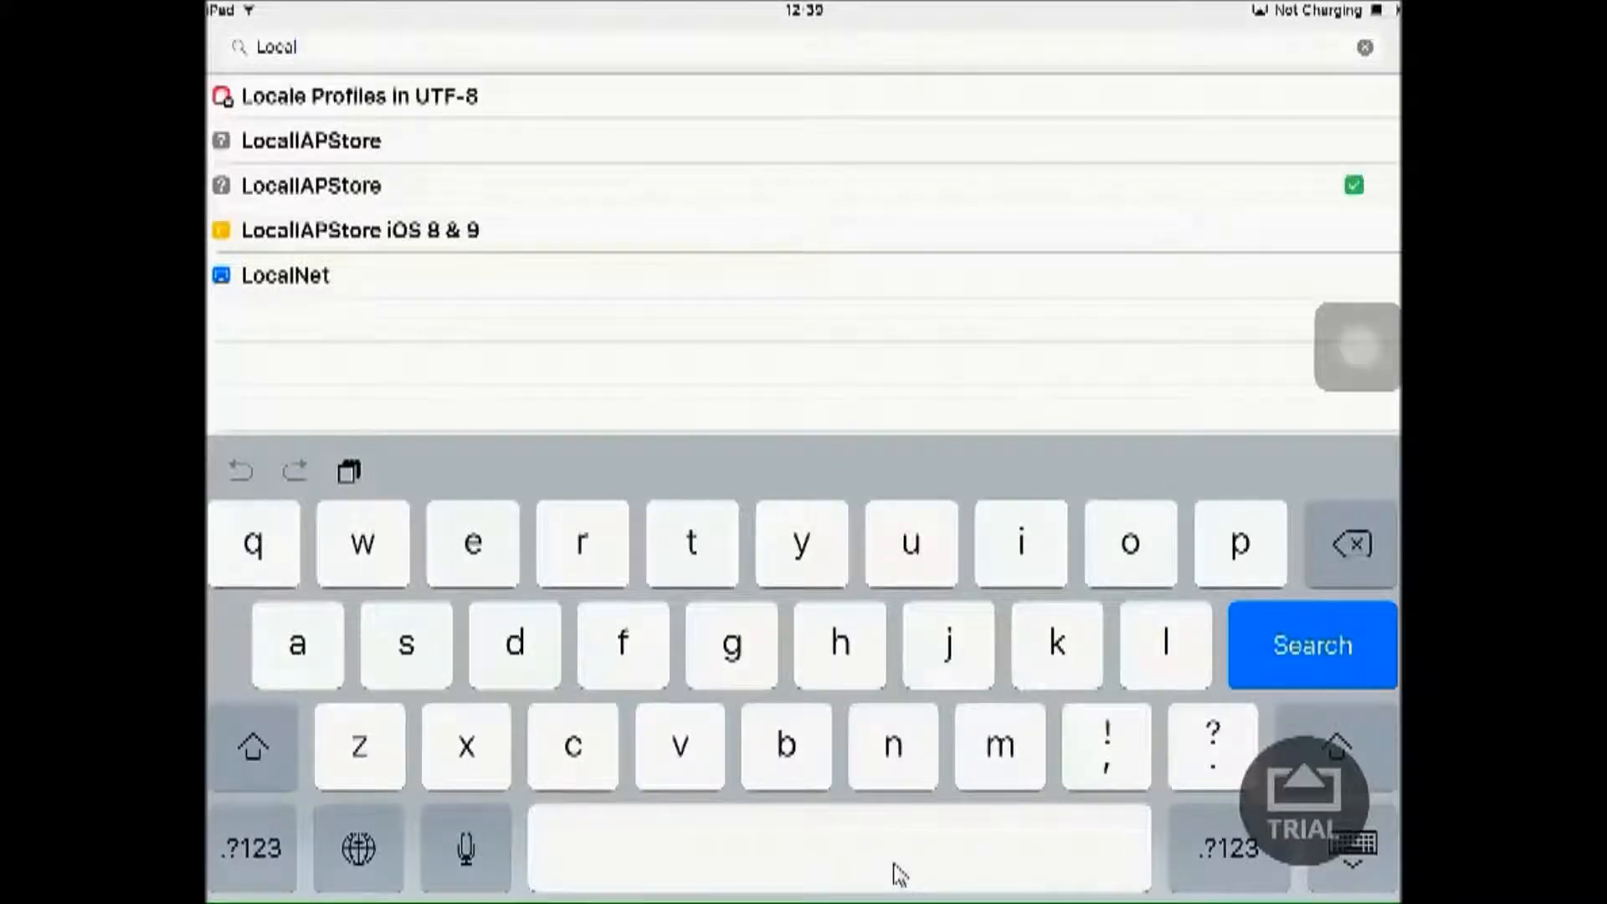
pyautogui.click(311, 186)
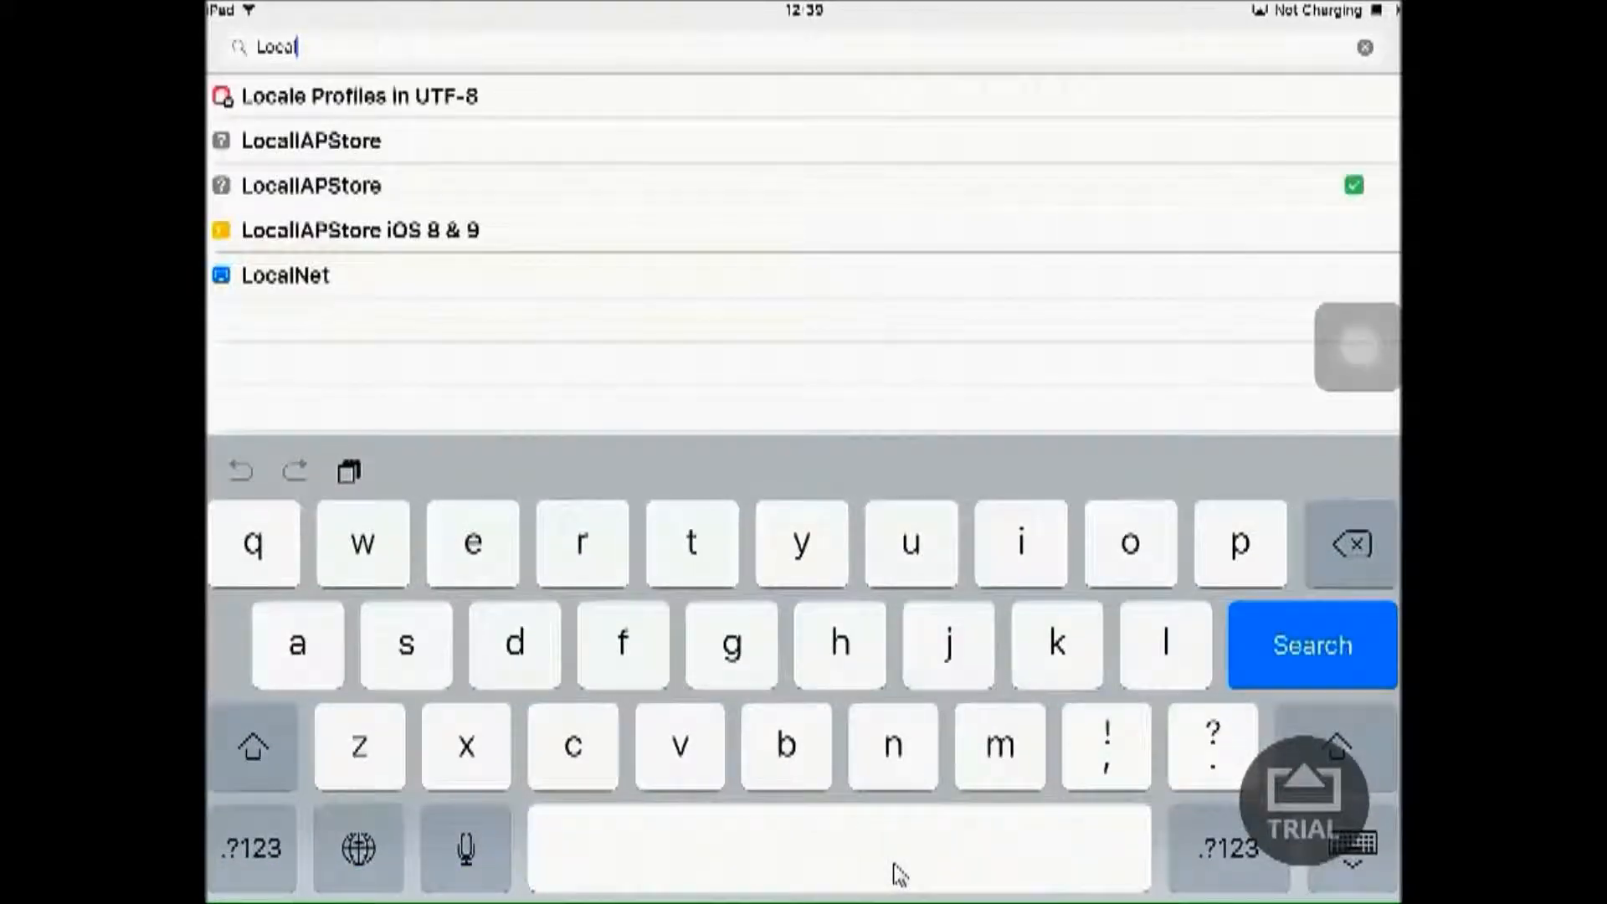
pyautogui.click(310, 141)
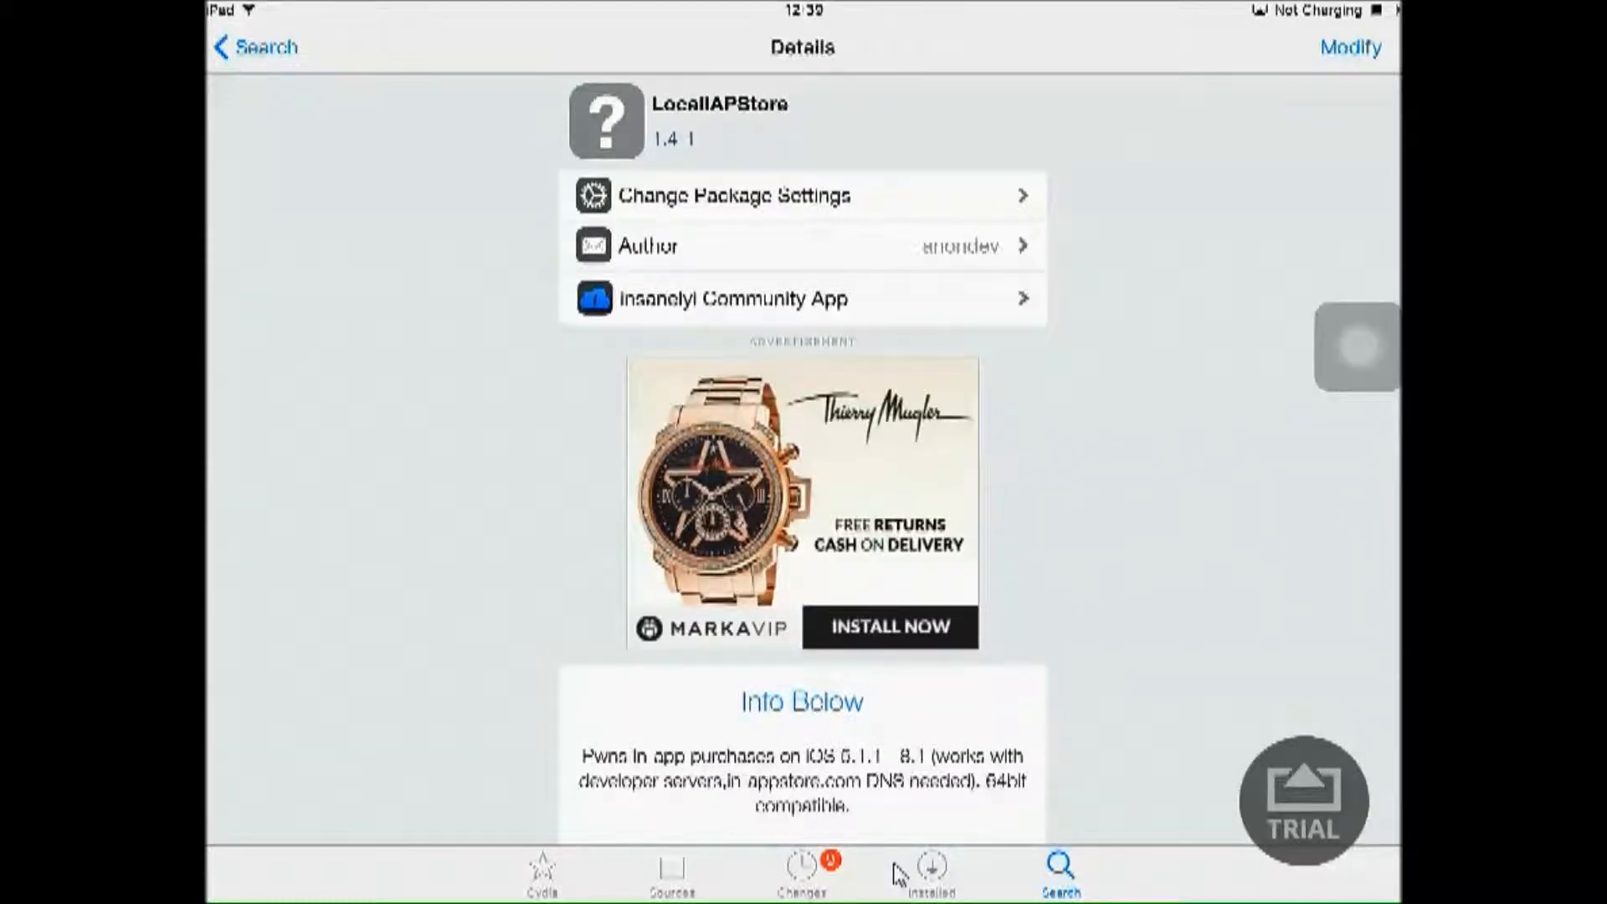
pyautogui.click(1351, 47)
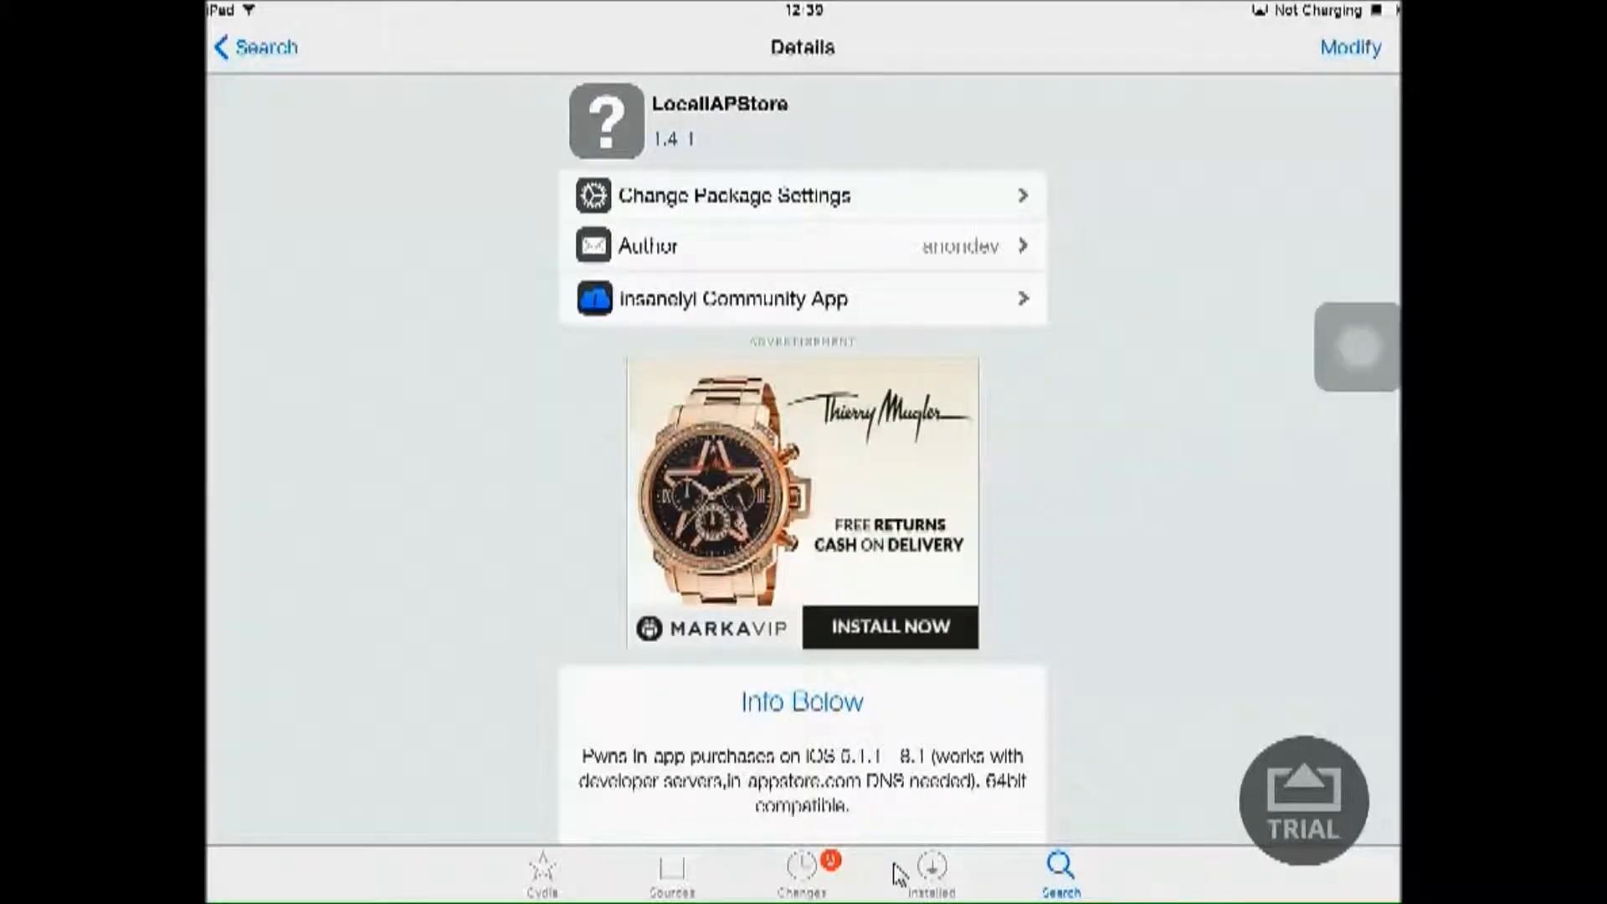
pyautogui.press('home')
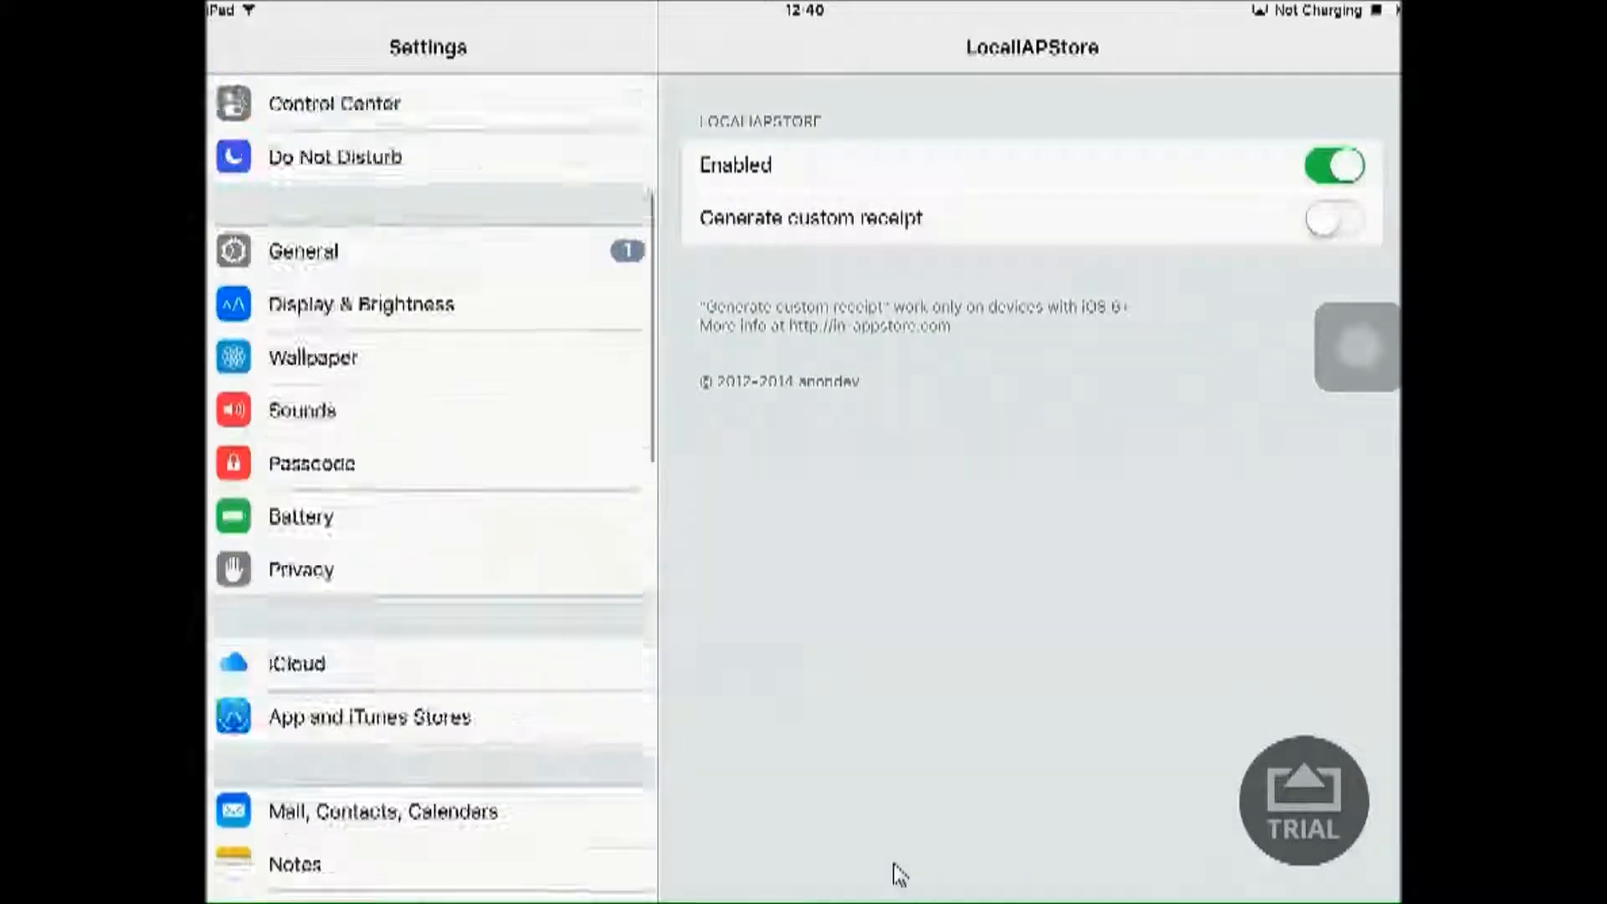
# - Scroll Settings to LocalIAPStore, confirming Enabled is on and custom receipts off
pyautogui.scroll(-3)
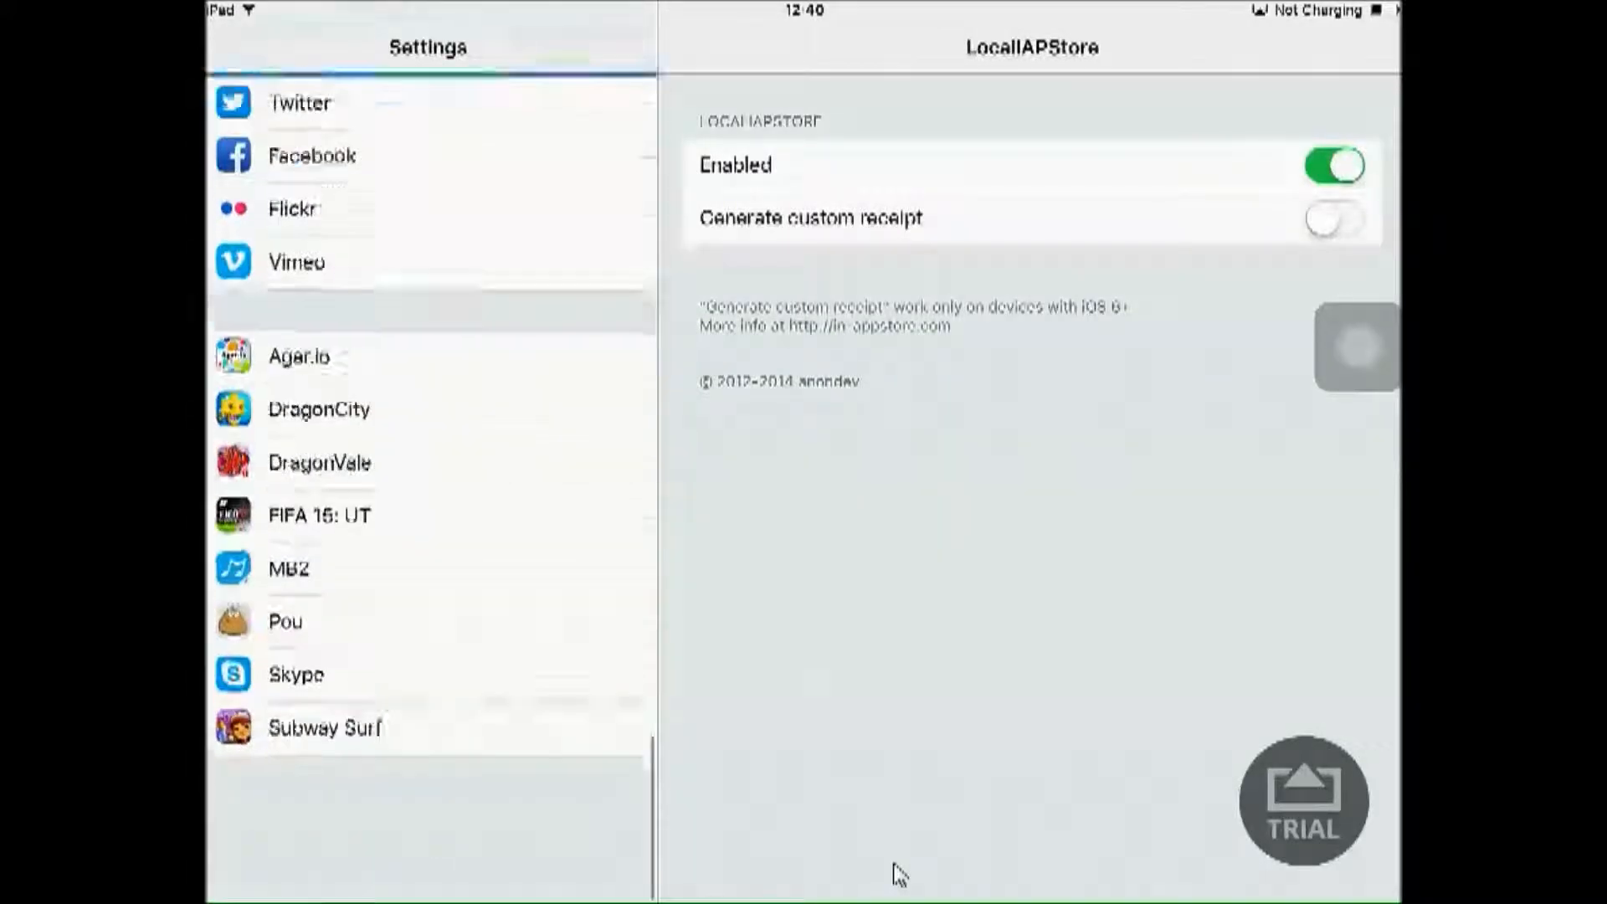
pyautogui.scroll(-3)
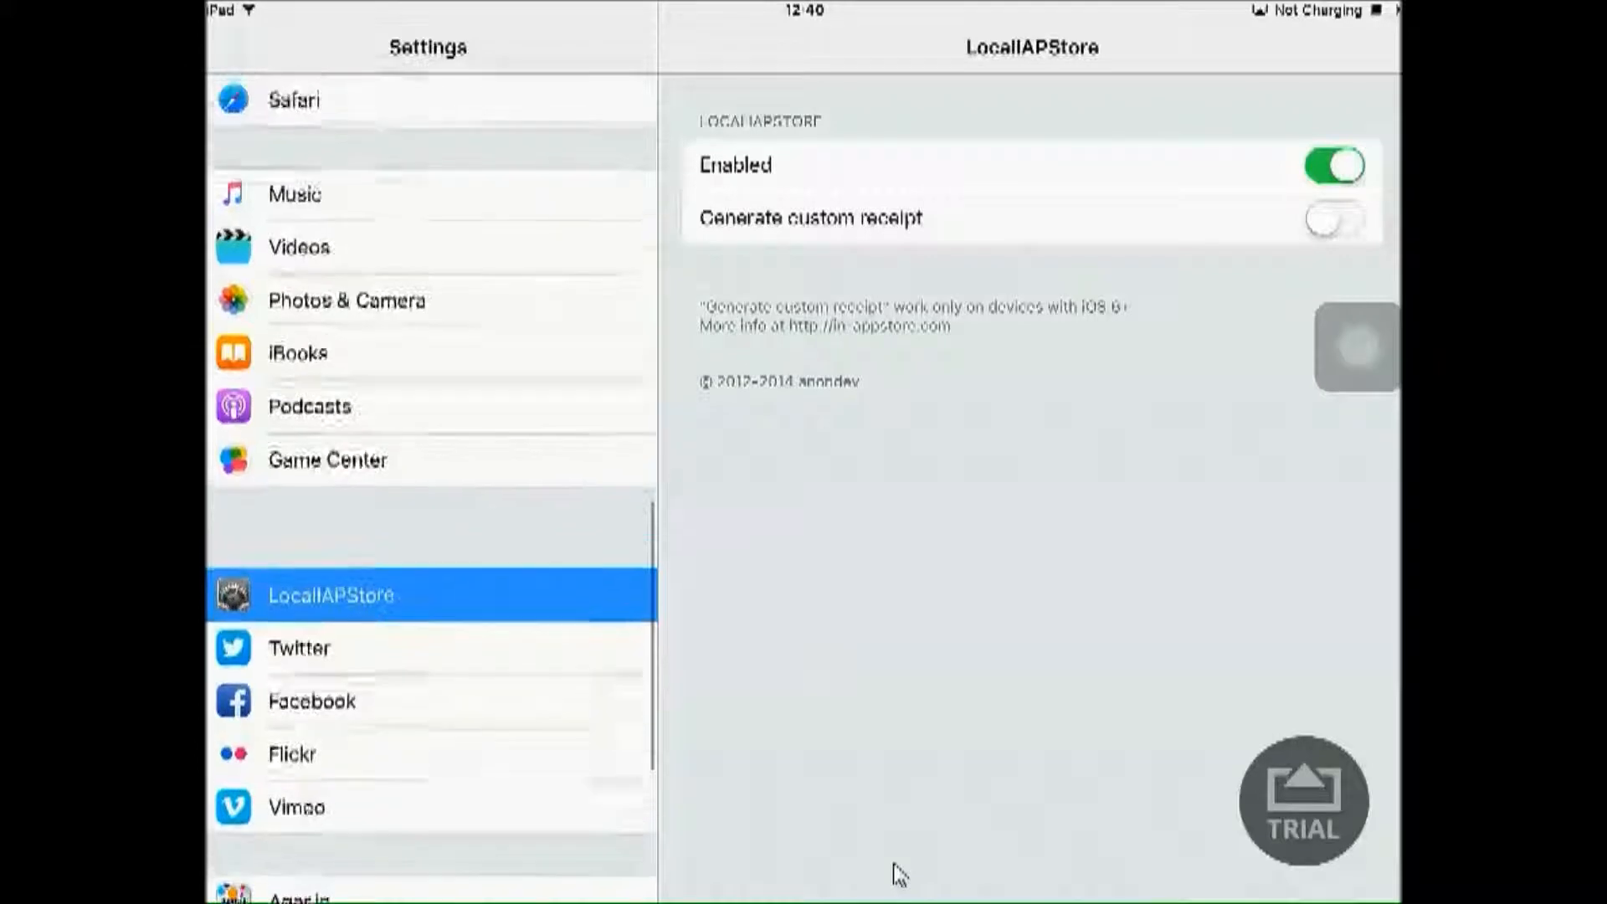
pyautogui.scroll(-3)
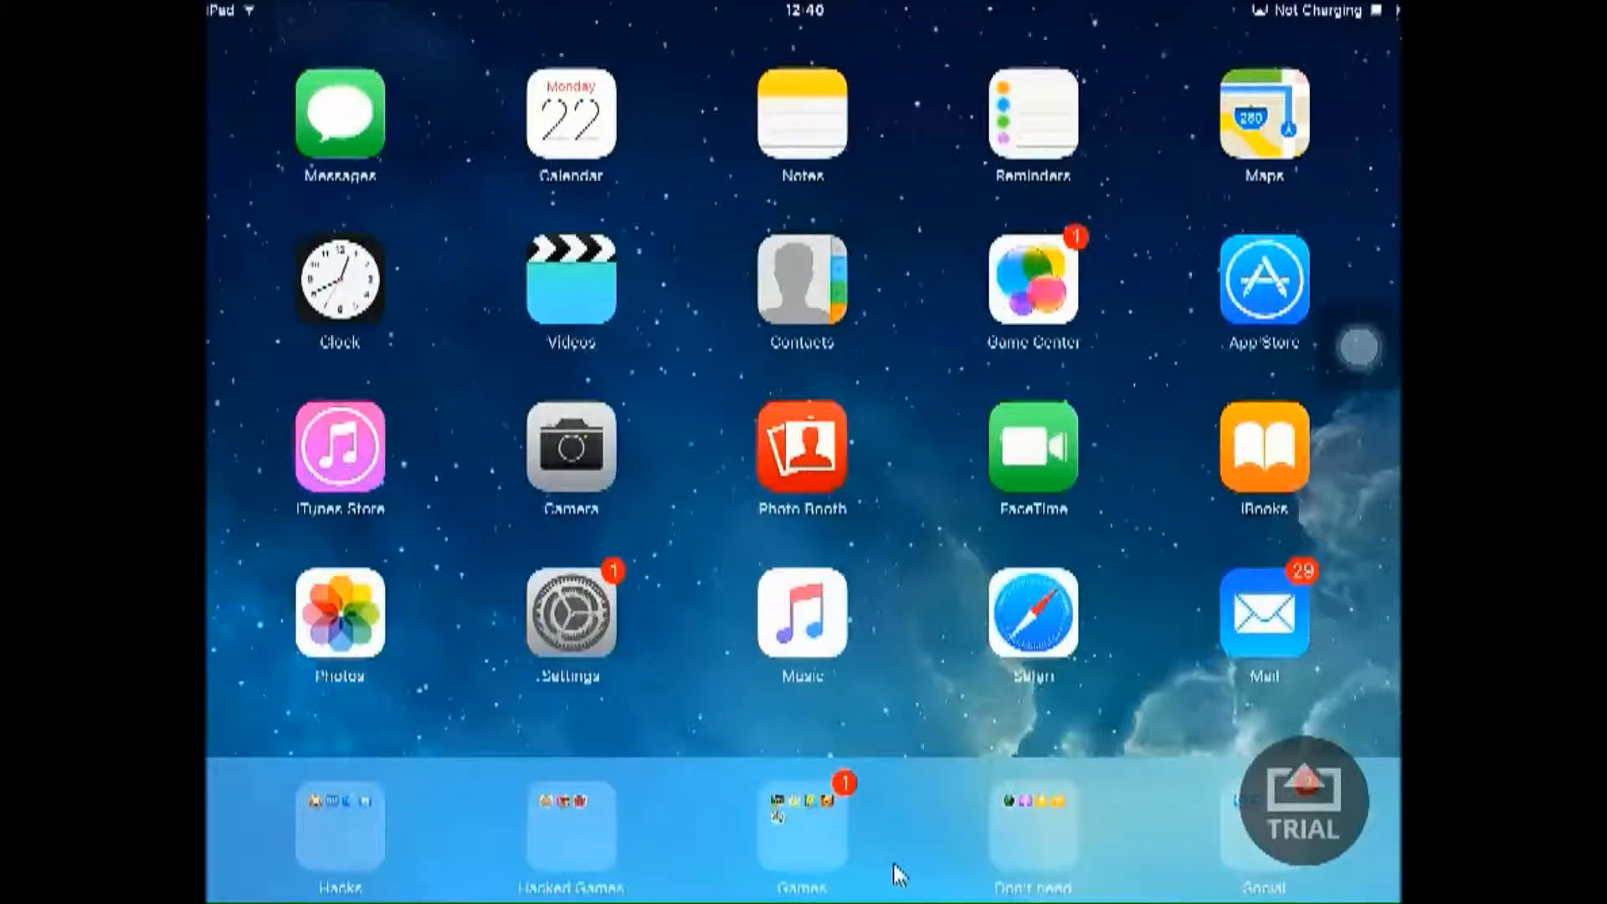
# - Launch DragonVale from the games folder, landing on its Treasure shop
pyautogui.click(802, 821)
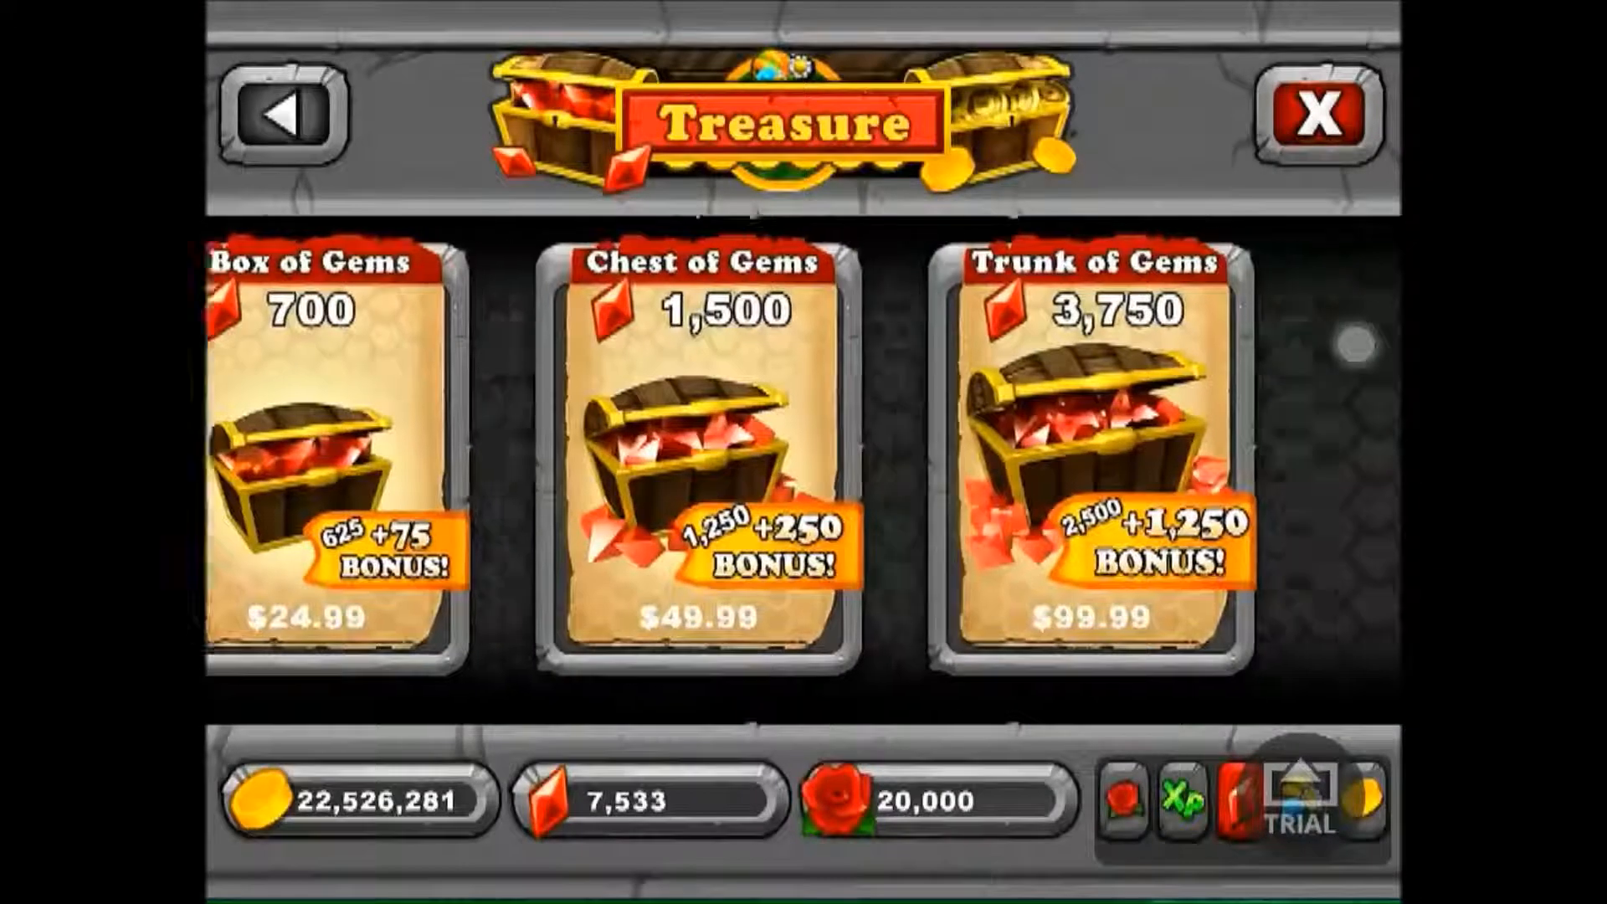
# - Tap a gem bundle such as Trunk of Gems in the Treasure shop
pyautogui.click(702, 451)
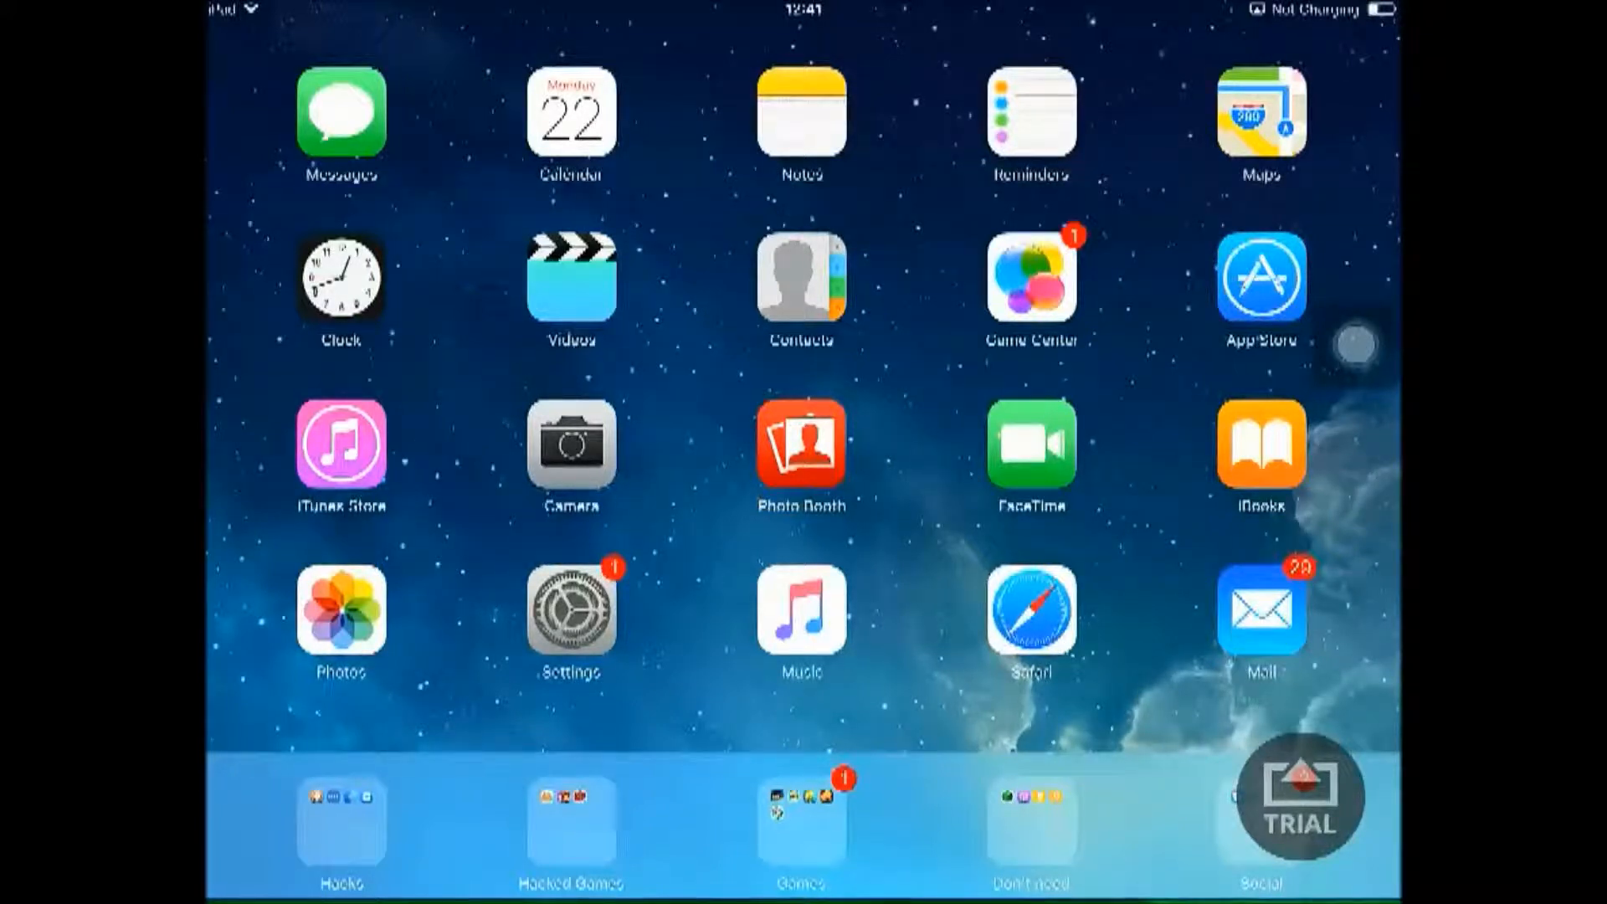
pyautogui.moveTo(896, 871)
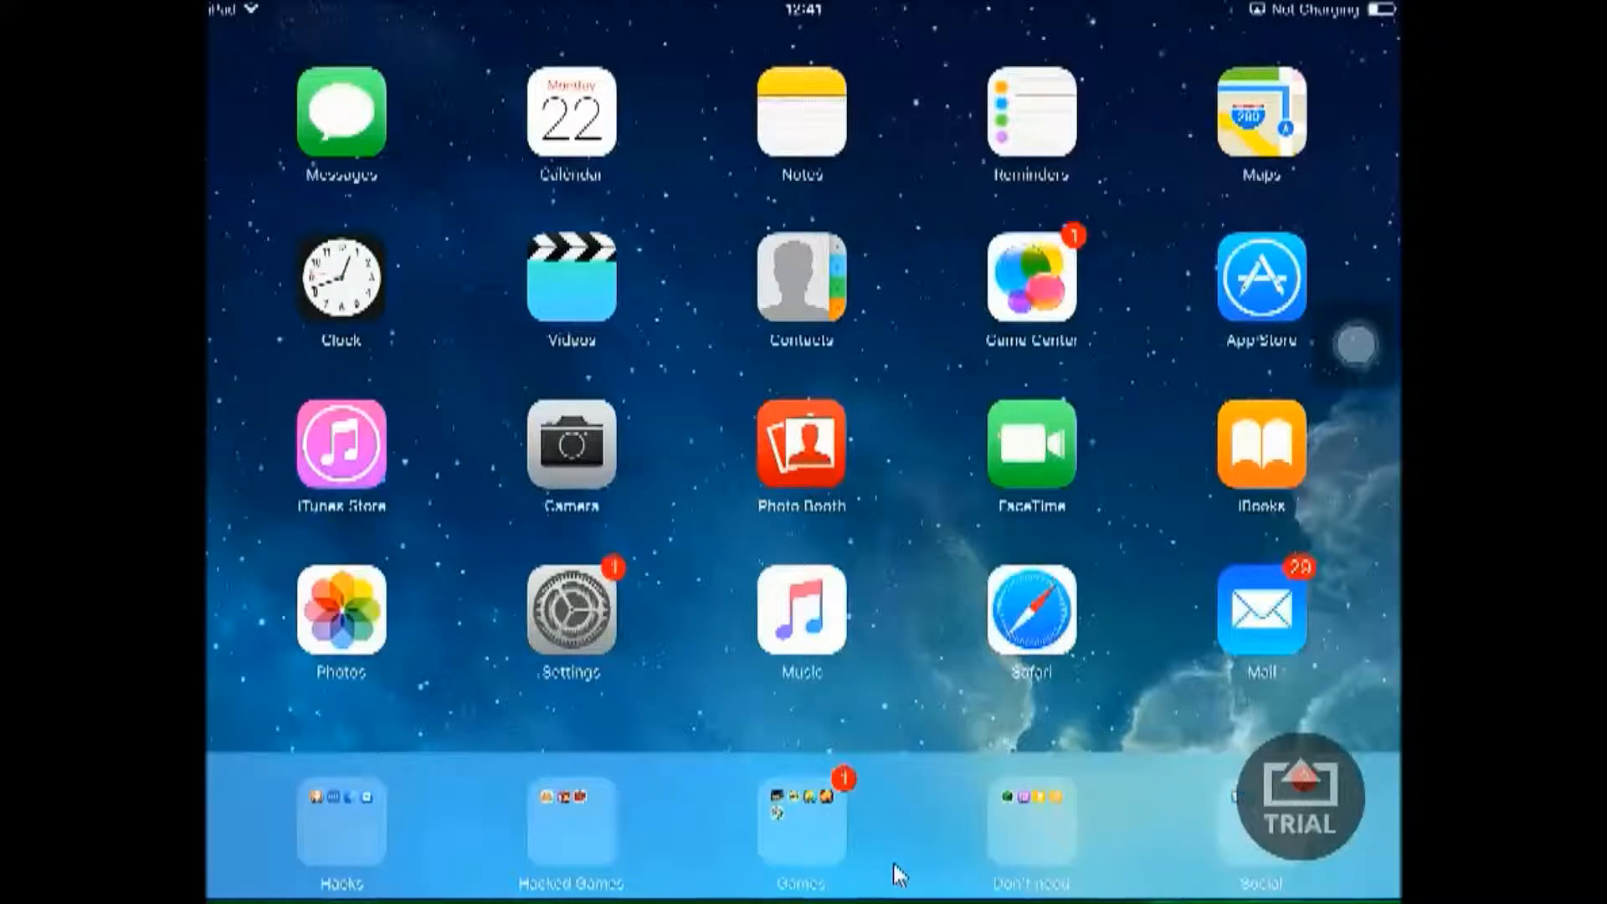